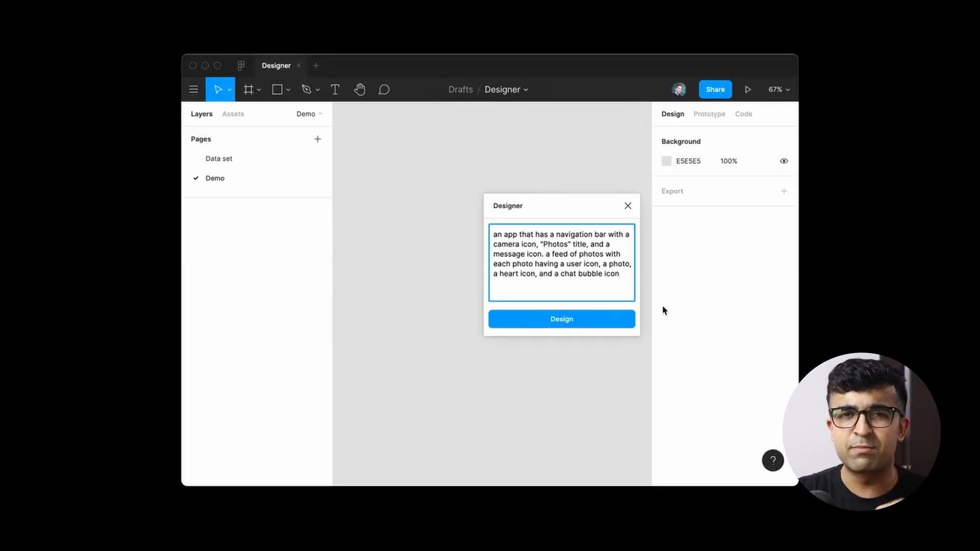
Generate the described photo-feed app design with the Designer plugin's Design button
left_click(560, 319)
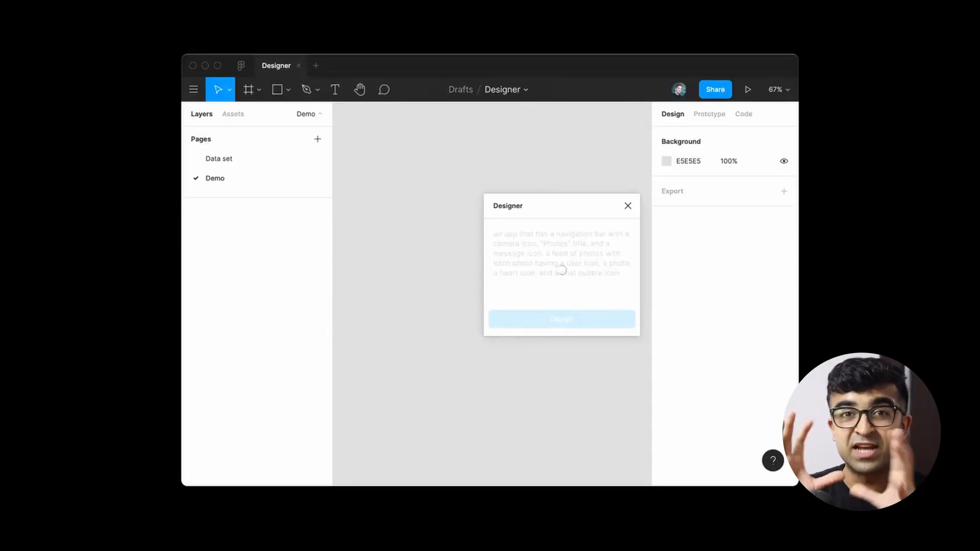
left_click(560, 318)
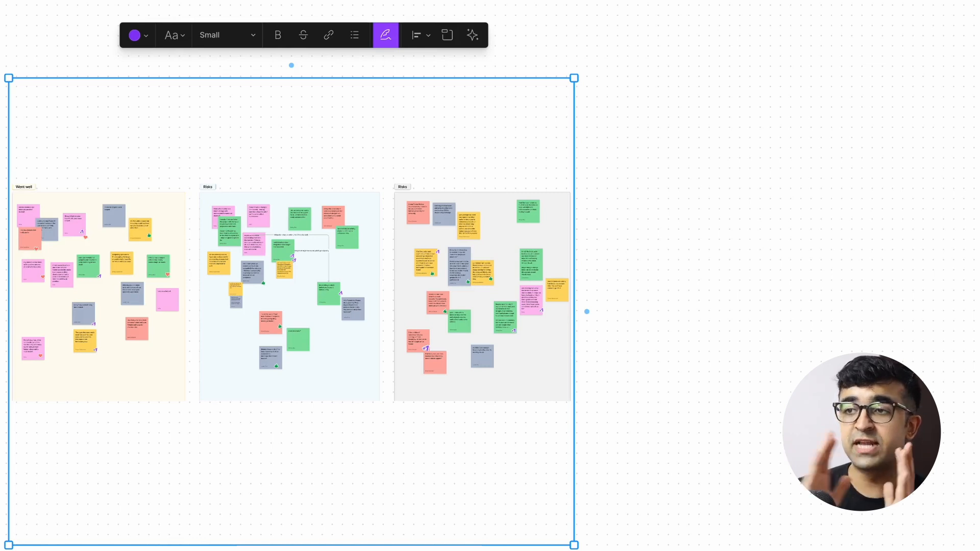
Select the Went well and Risks sticky-note sections and let AI summarise them
left_click(473, 35)
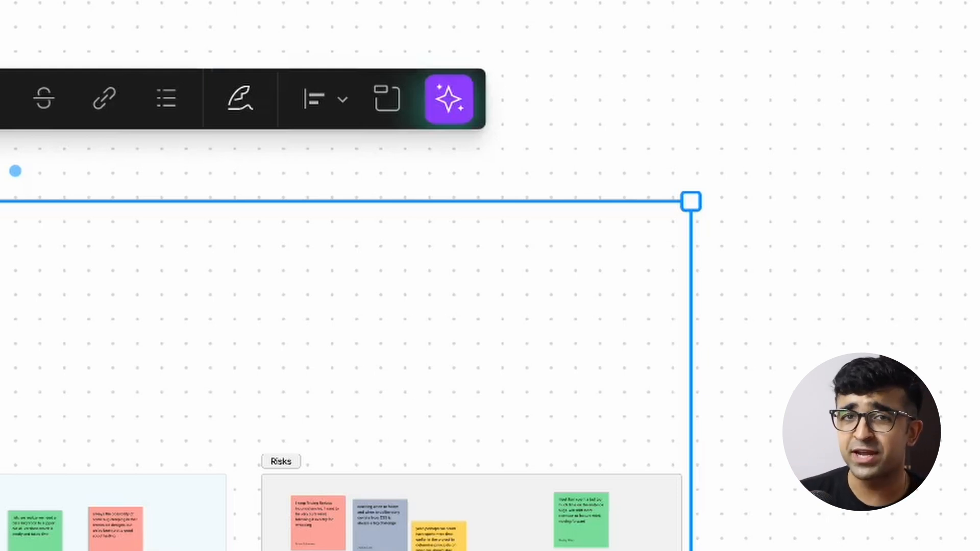
left_click(447, 98)
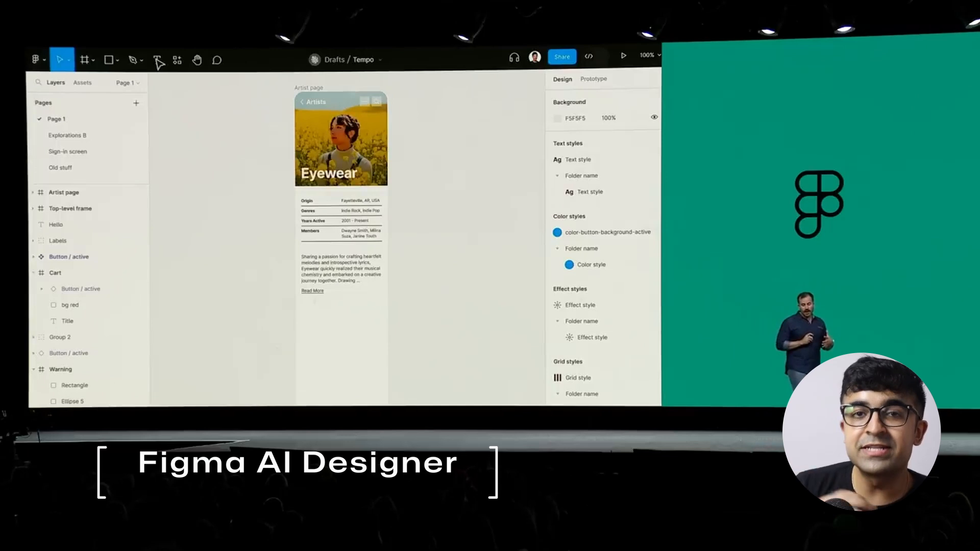
Draw a frame under Albums and let AI fill it with an album-card grid (2056, Starship)
left_click(153, 59)
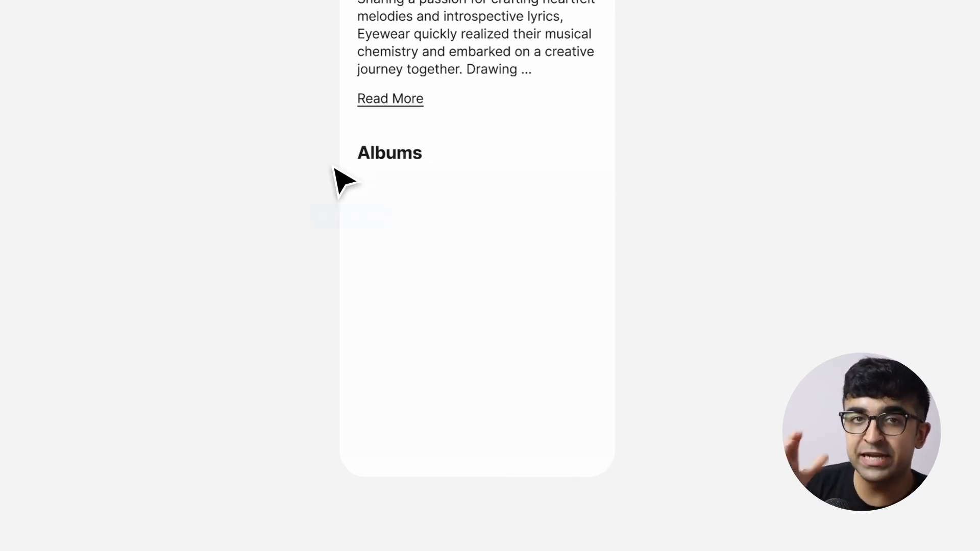
left_click_drag(342, 179, 617, 476)
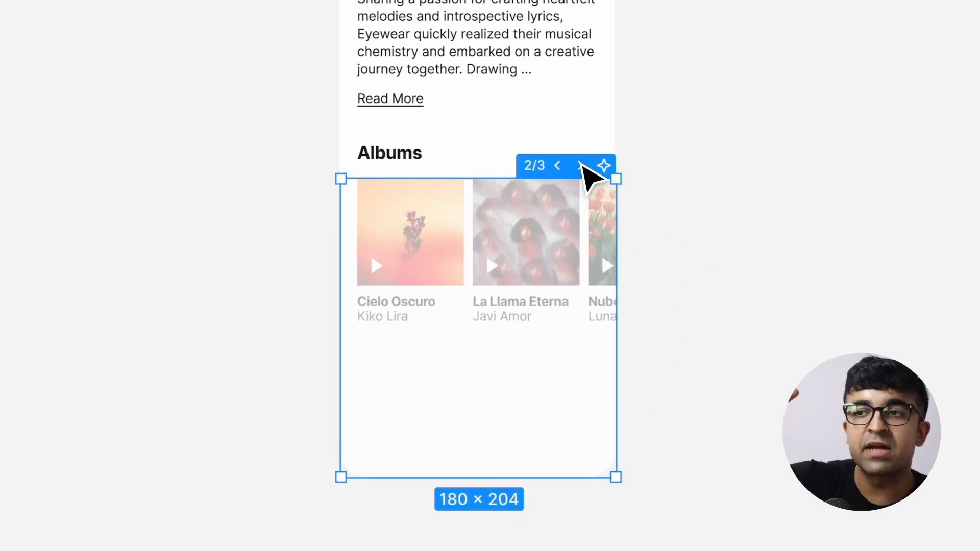
left_click(558, 165)
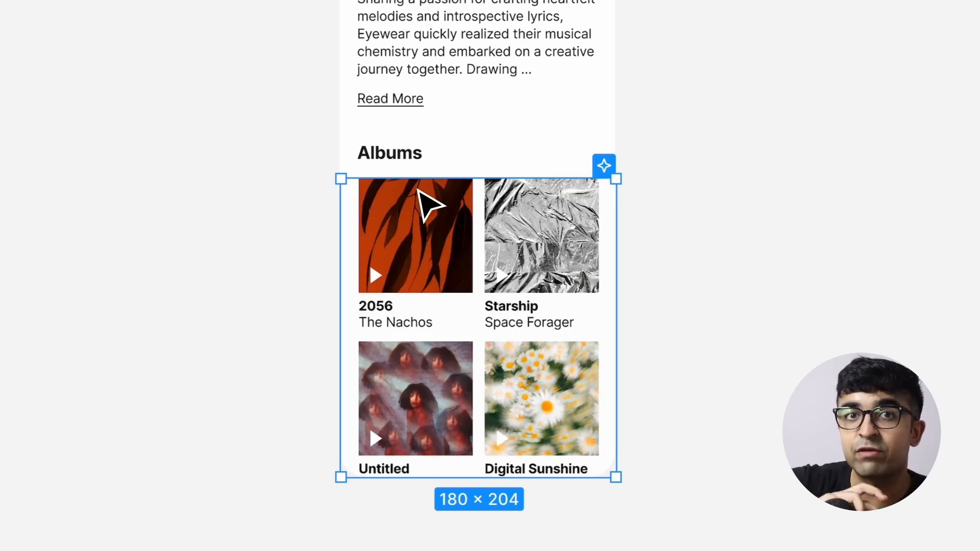
left_click(602, 165)
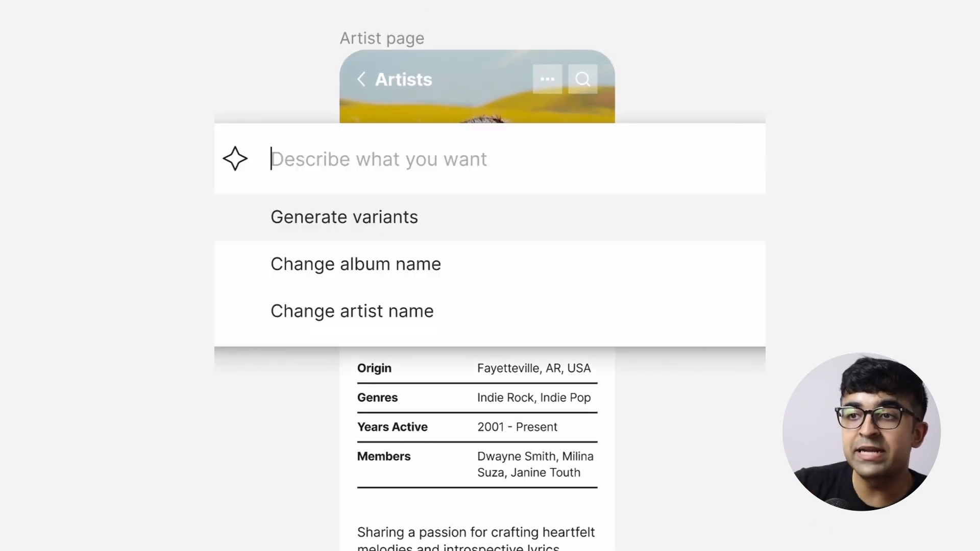
Ask AI to suggest other albums and regenerate the first album card
type("s")
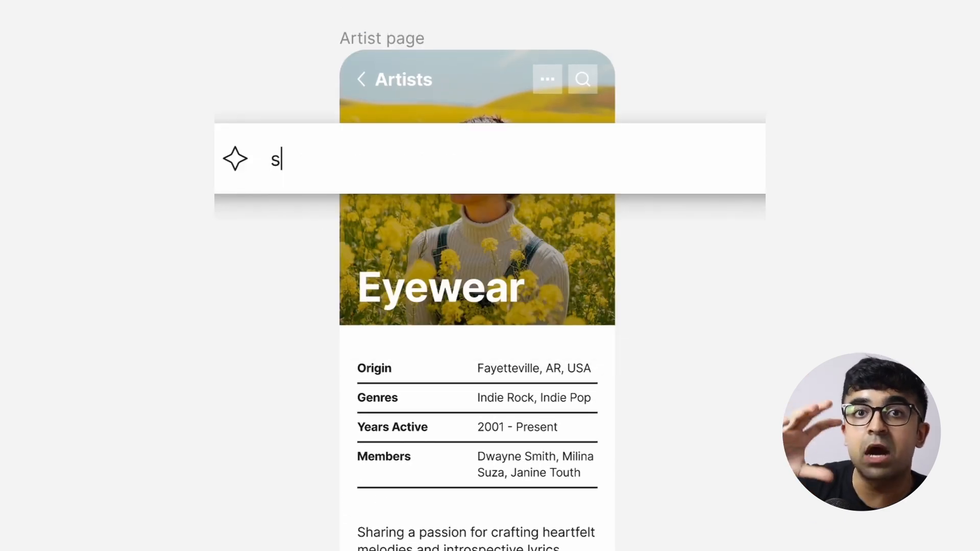
type("uggest other al")
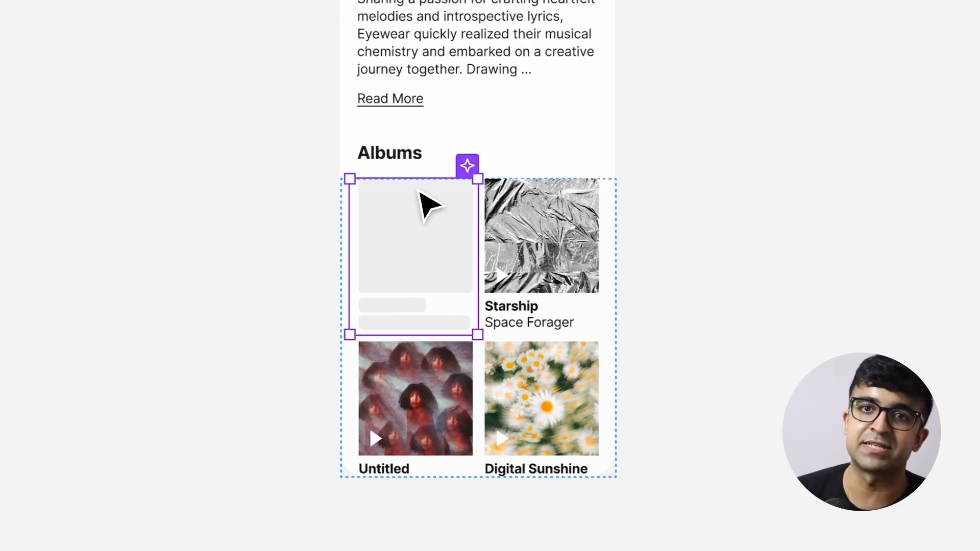
left_click(444, 166)
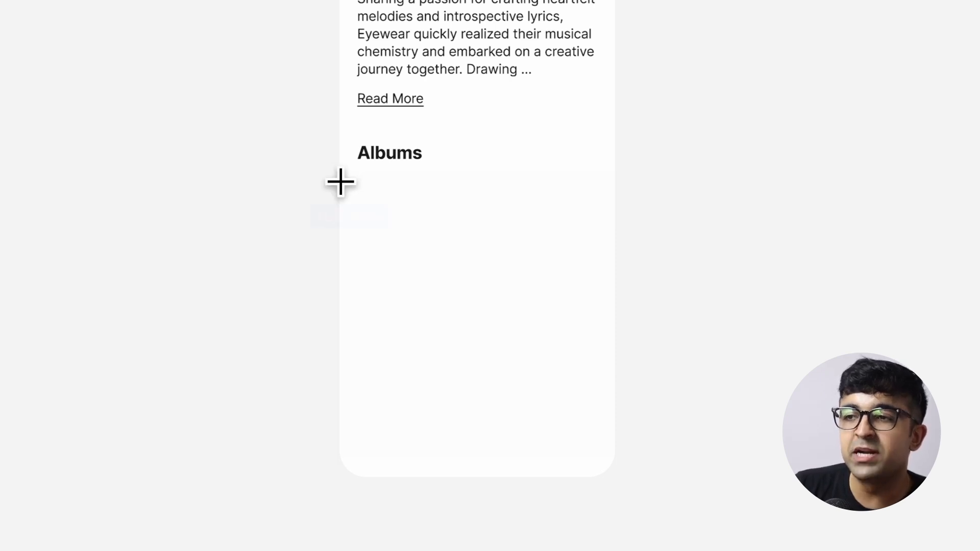
Redraw the Albums frame, let AI fill it and cycle to another suggested grid layout
left_click_drag(340, 181, 615, 478)
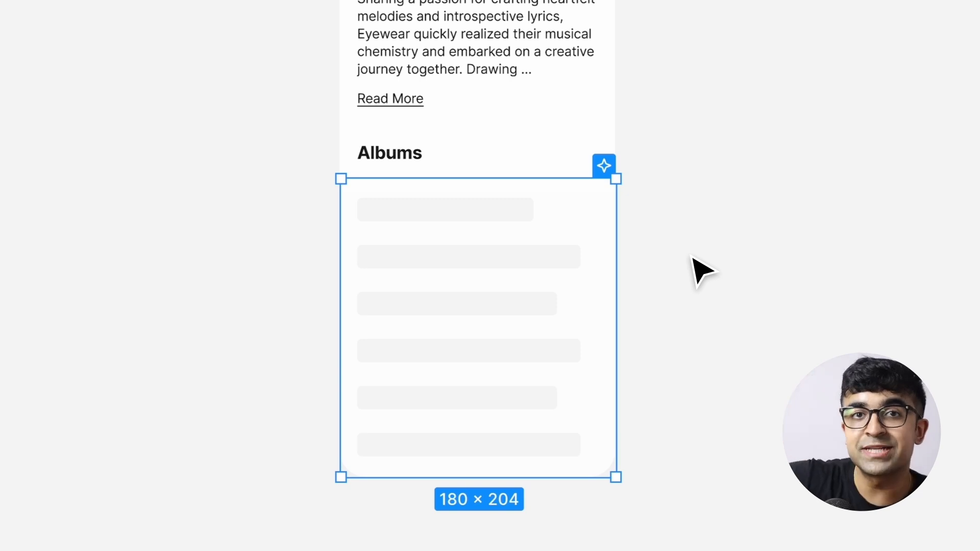
left_click(603, 166)
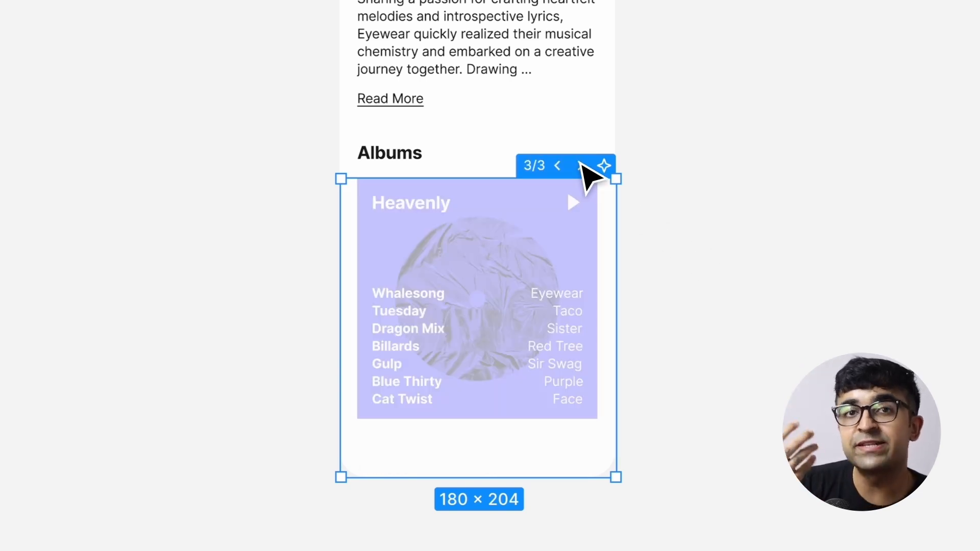
left_click(557, 165)
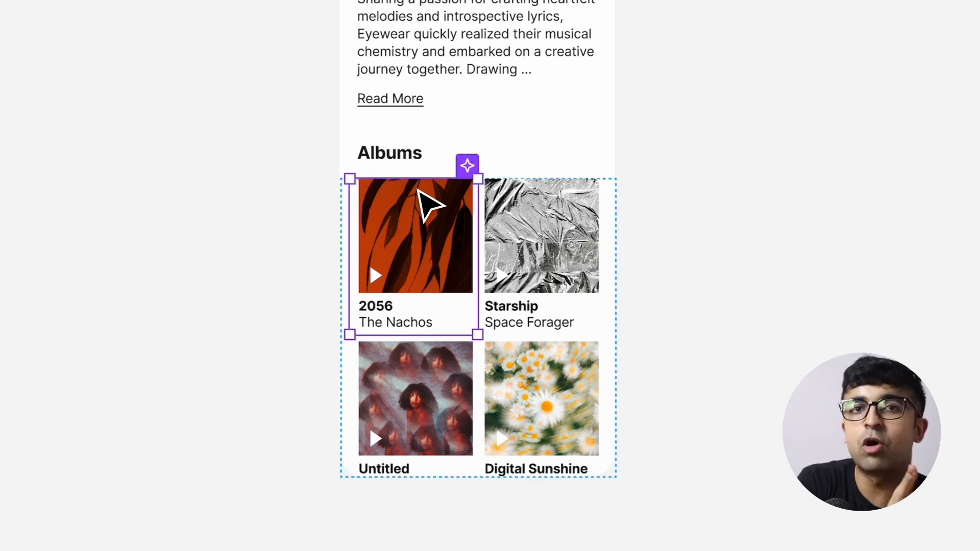
left_click(467, 165)
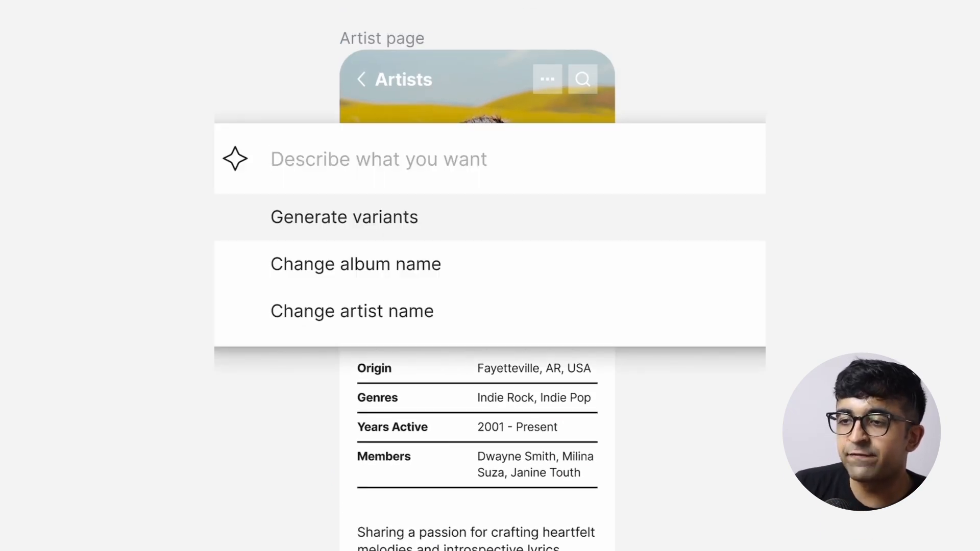
type("sugges")
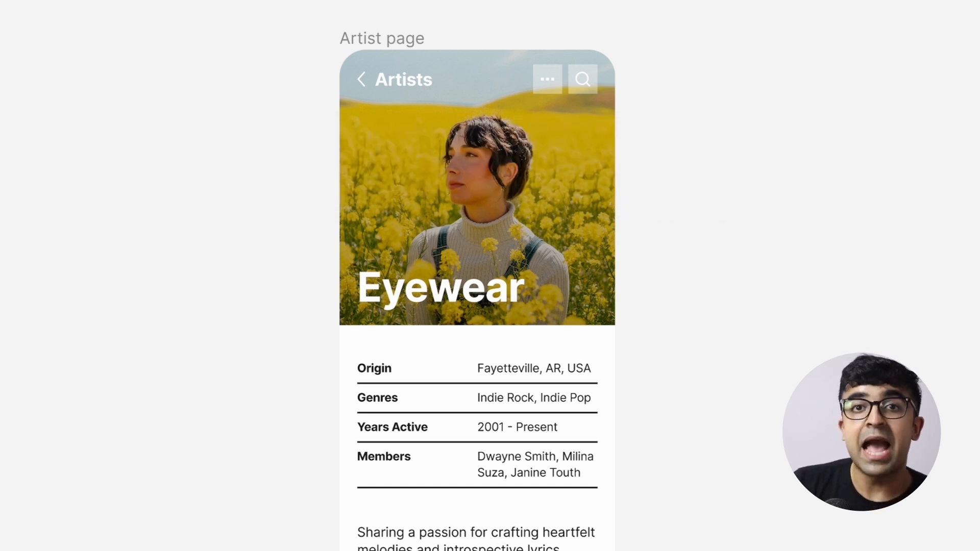
scroll("down", 3)
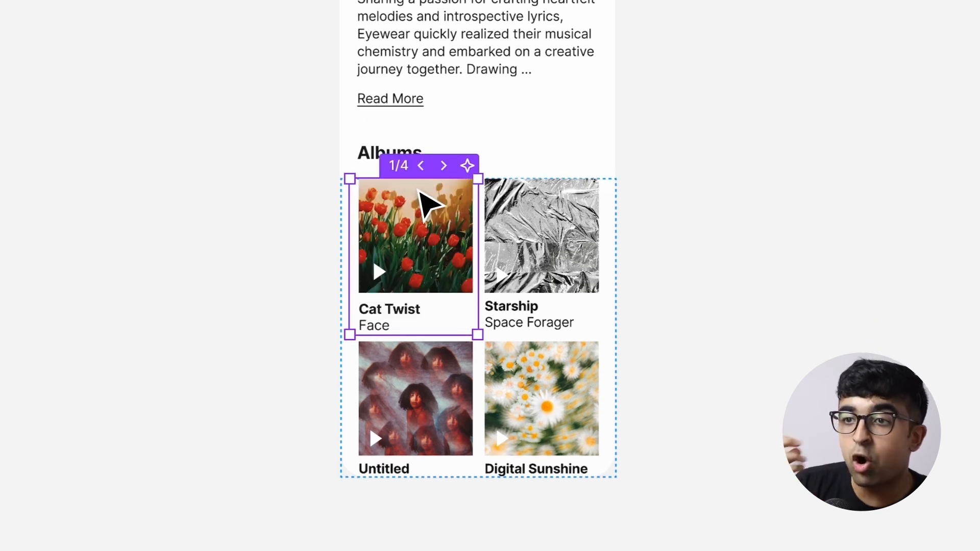
Cycle the first album through variants like Cat Twist until Cielo Oscuro
left_click(443, 165)
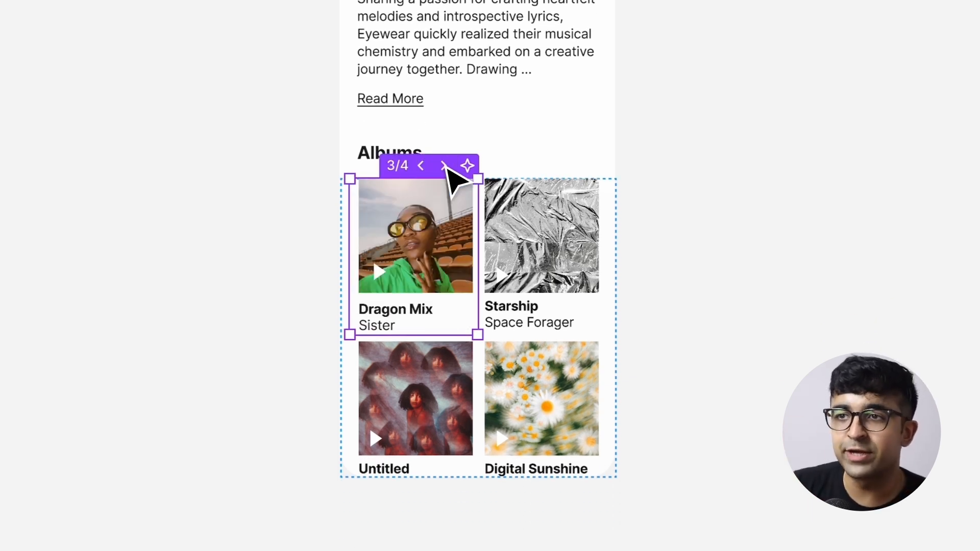
left_click(444, 165)
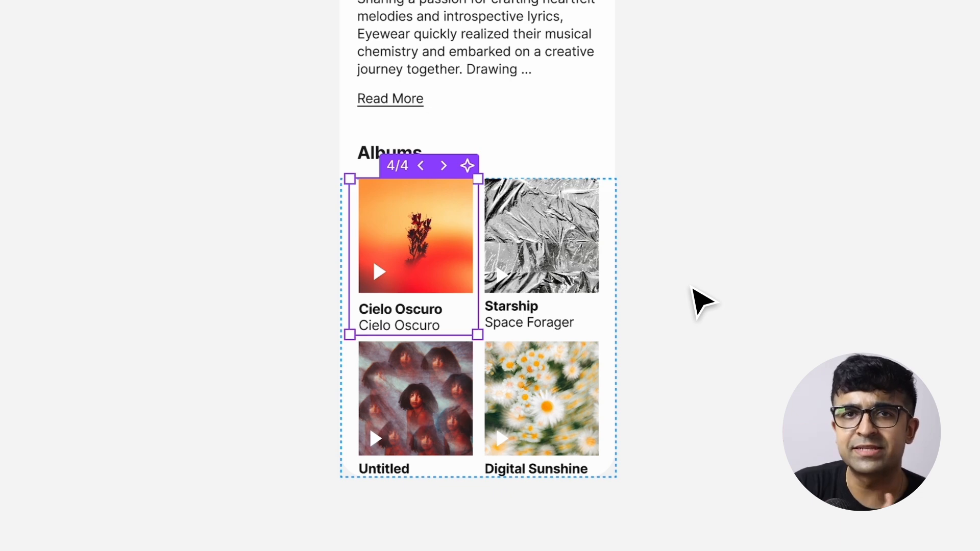
left_click(699, 303)
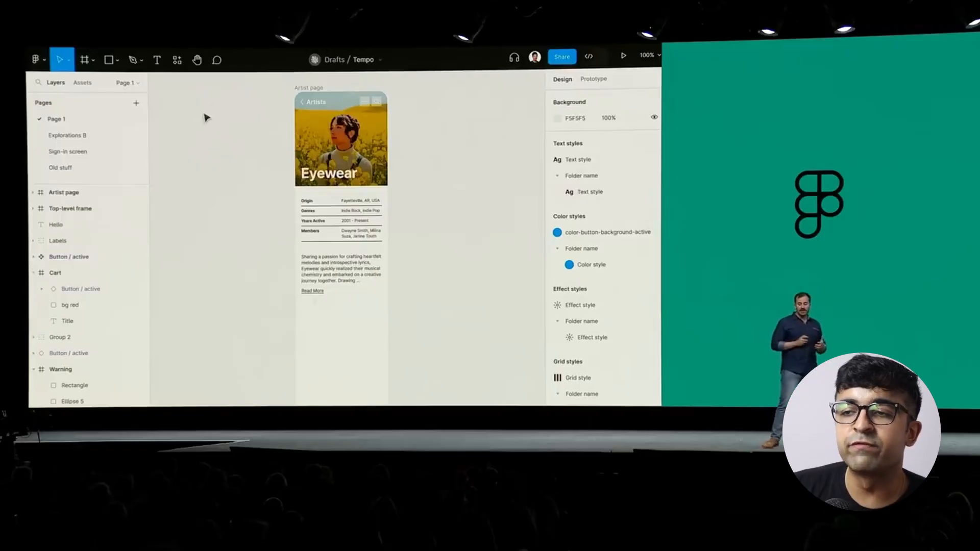
Draw a frame under Albums and let AI generate the Heavenly album track list, browsing options
left_click(157, 59)
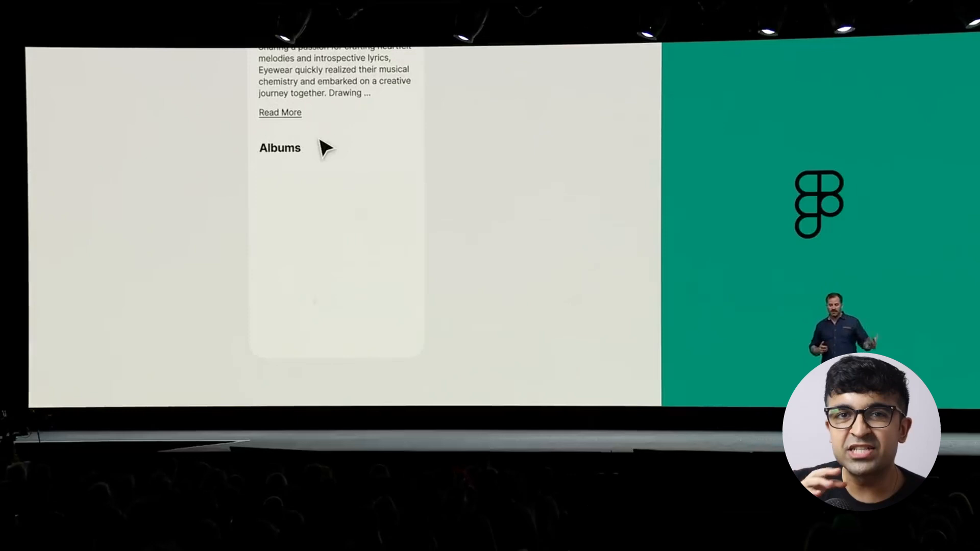
mouse_move(249, 167)
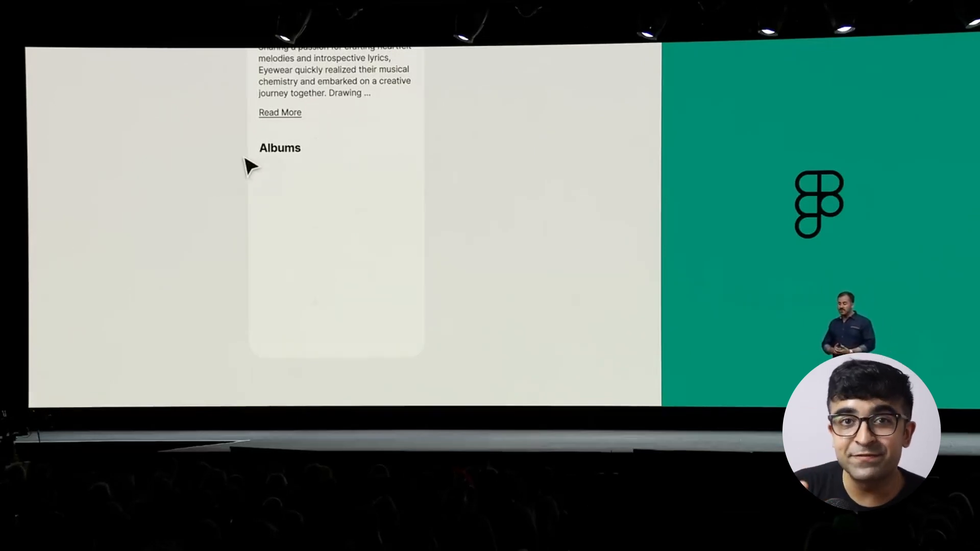
left_click_drag(248, 164, 425, 358)
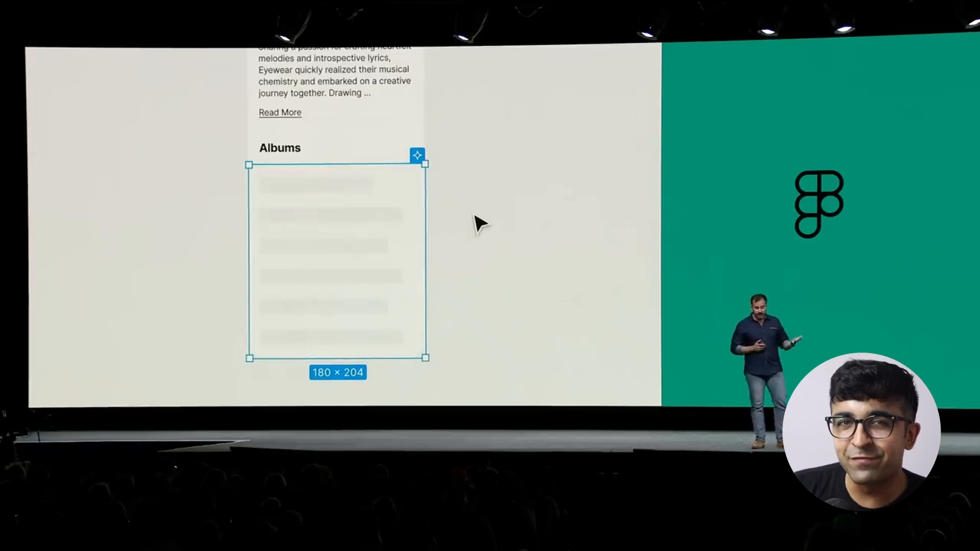
left_click(416, 155)
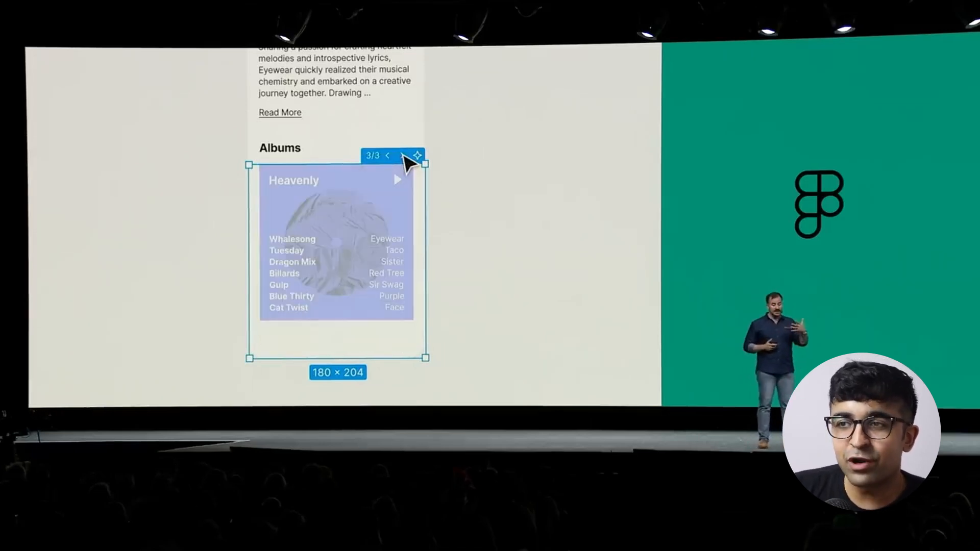
left_click(387, 155)
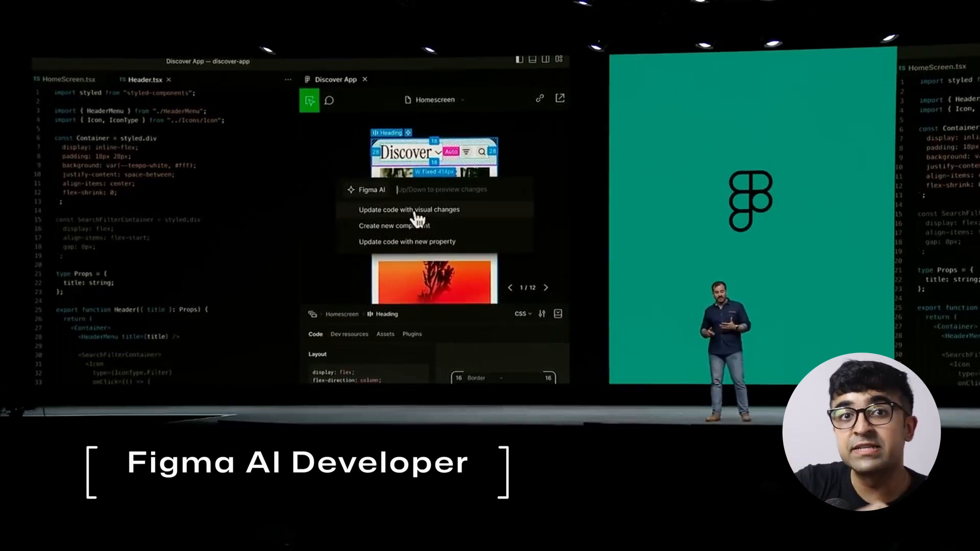
Update the code from visual changes, then inspect the Discover heading's layout in the Homescreen frame
left_click(415, 209)
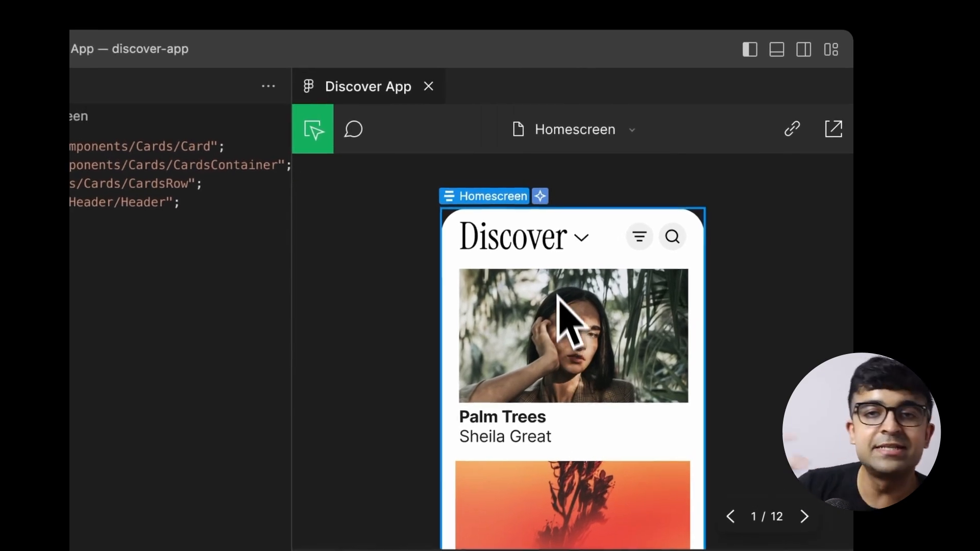
left_click(540, 195)
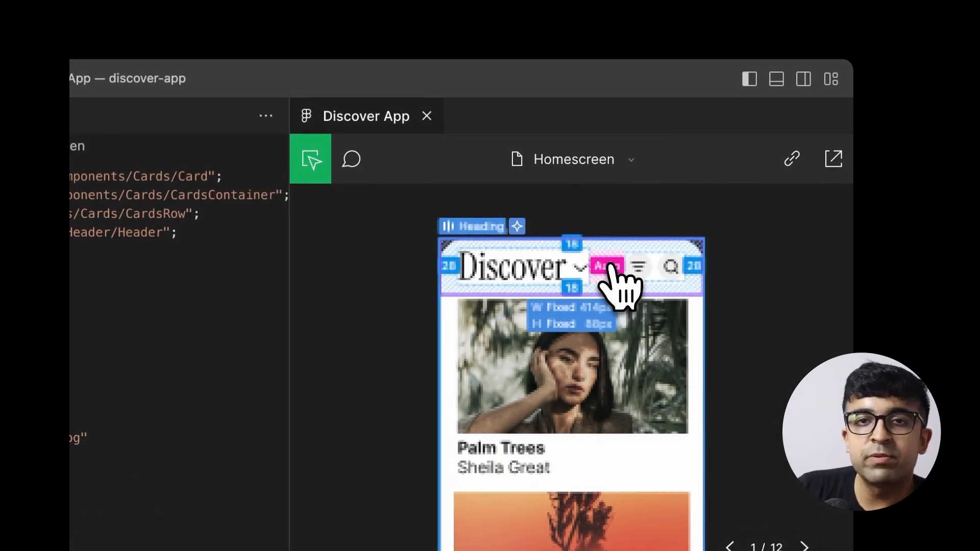
left_click(517, 227)
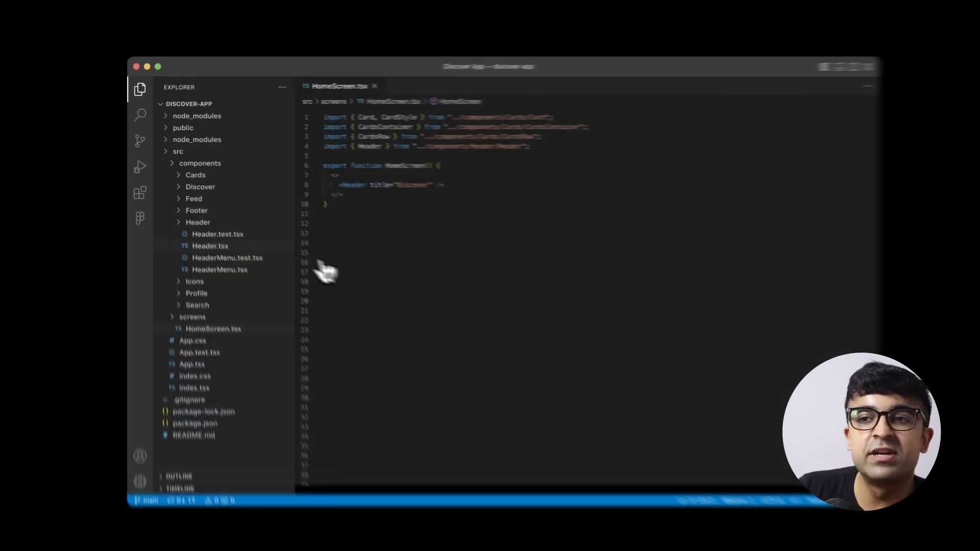
Open src/screens/HomeScreen.tsx from the discover-app Explorer sidebar
left_click(152, 309)
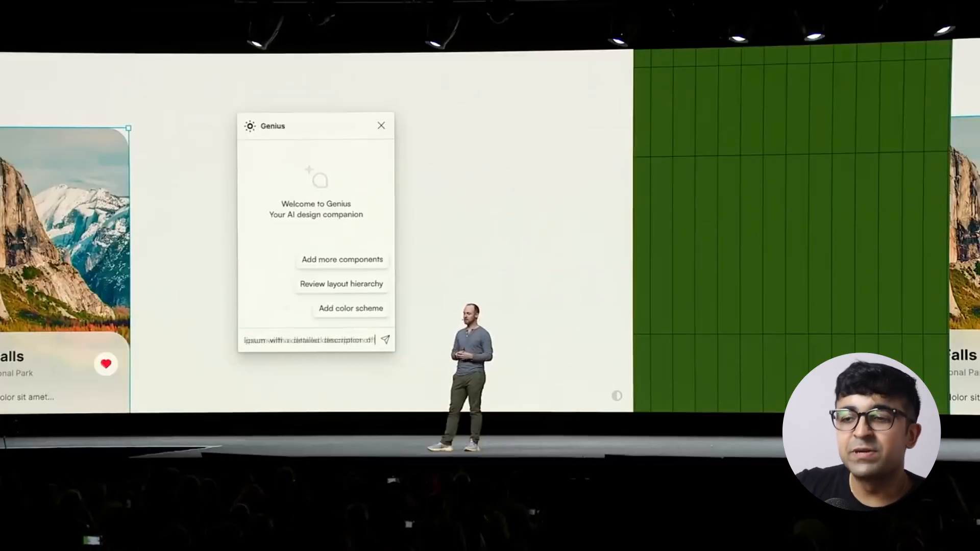
Send the placeholder-text request to Genius so it collaborates on the phone wireframe
left_click(386, 339)
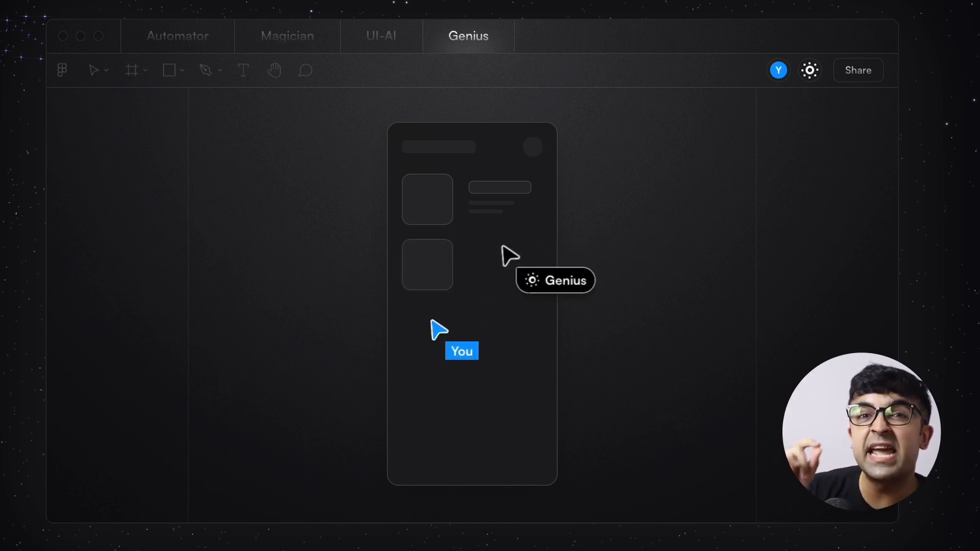
mouse_move(515, 278)
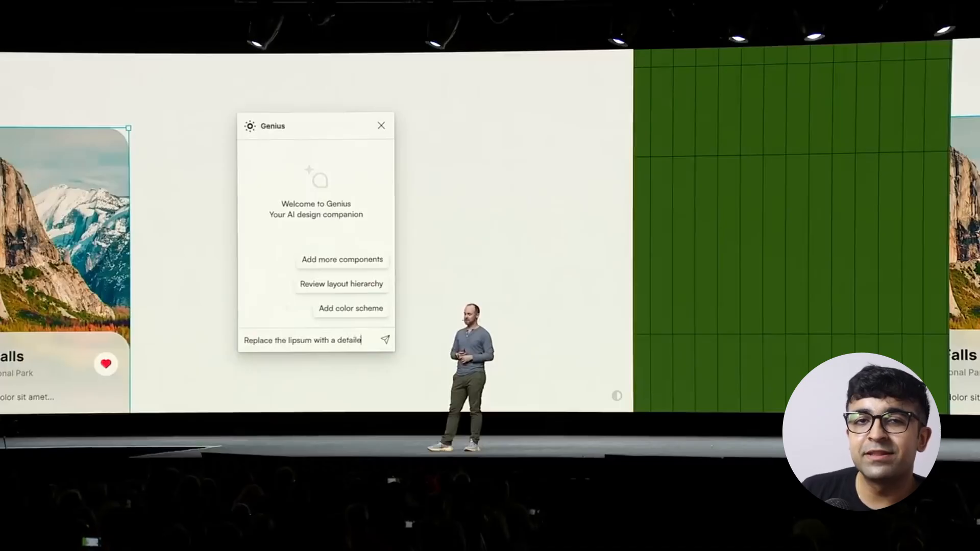
Start a Genius question on the Space Gear screen: 'Where should I add a sear…'
left_click(385, 340)
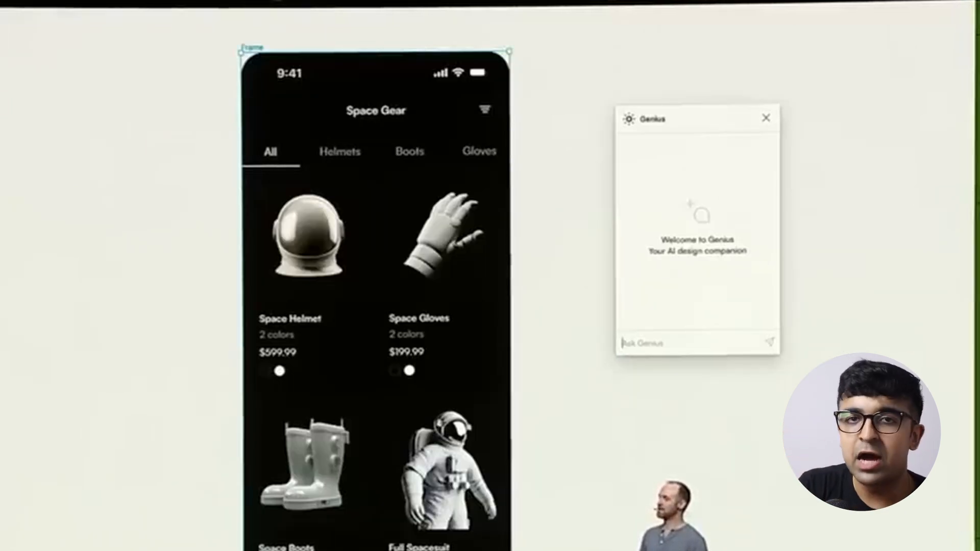
type("Where should I add a sear")
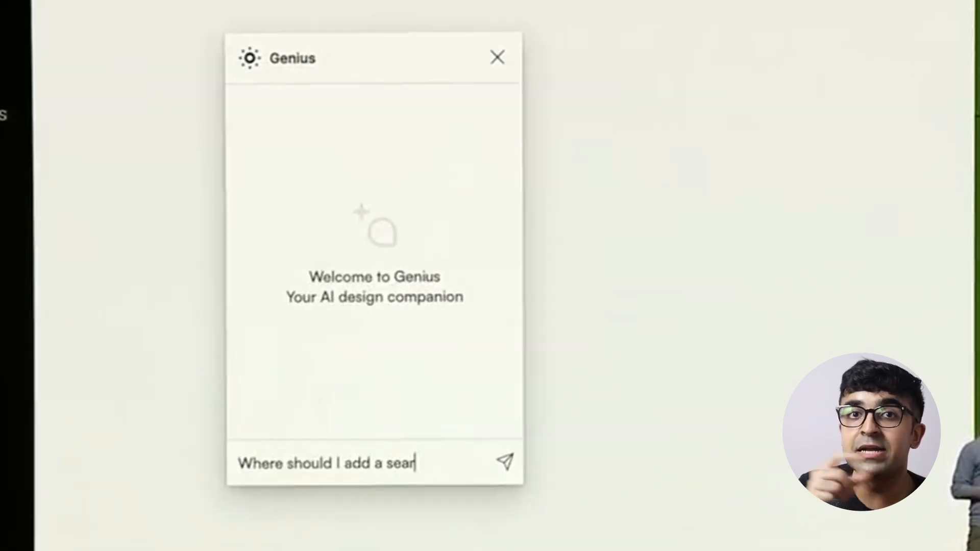